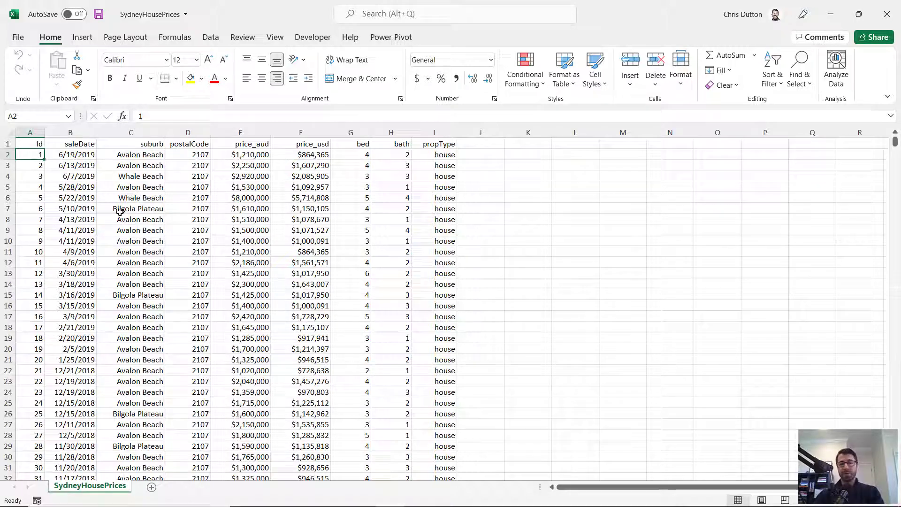
- Review the house price columns (postalCode, price_aud, bed, bath, propType) from the top of the data
{"action": "left_click", "coordinate": [30, 144]}
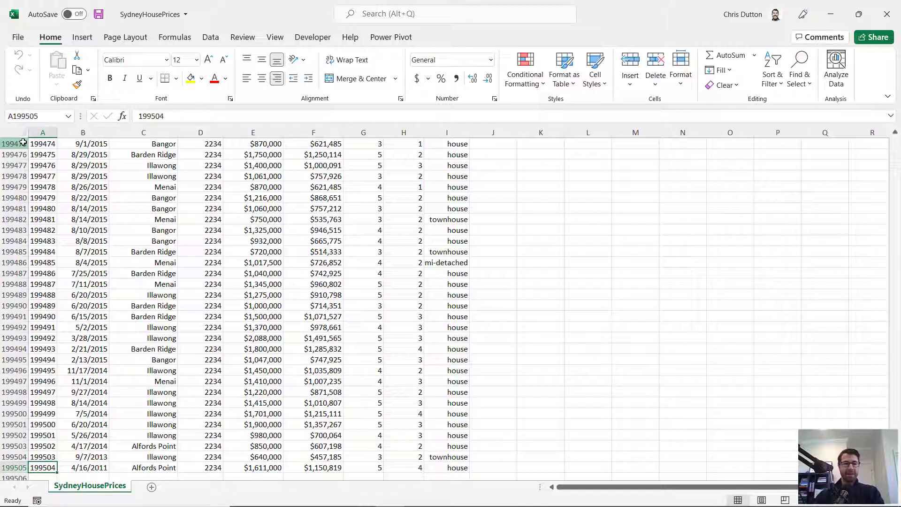
{"action": "key", "text": "ctrl+Home"}
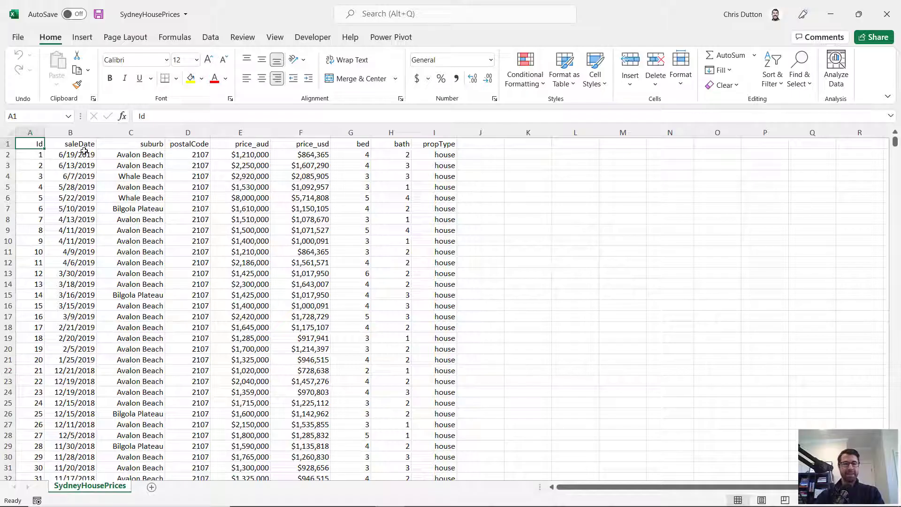
{"action": "left_click", "coordinate": [188, 154]}
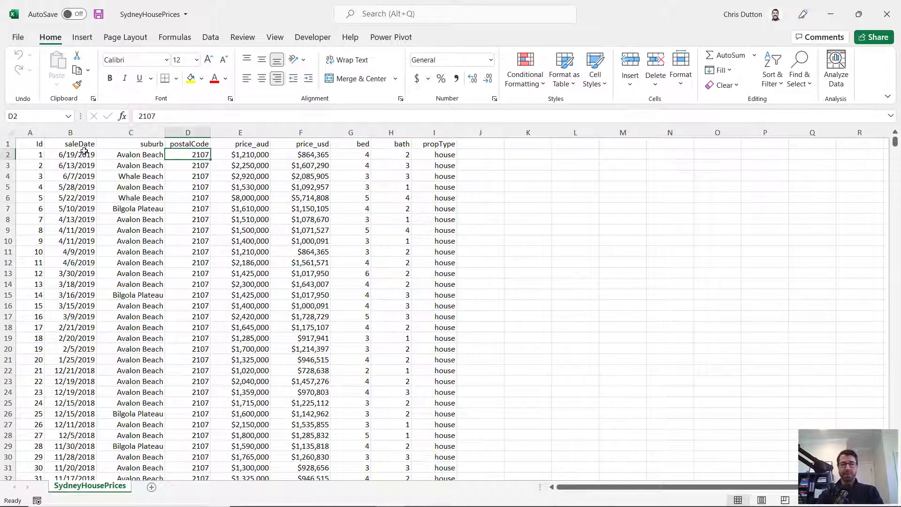
{"action": "left_click", "coordinate": [240, 154]}
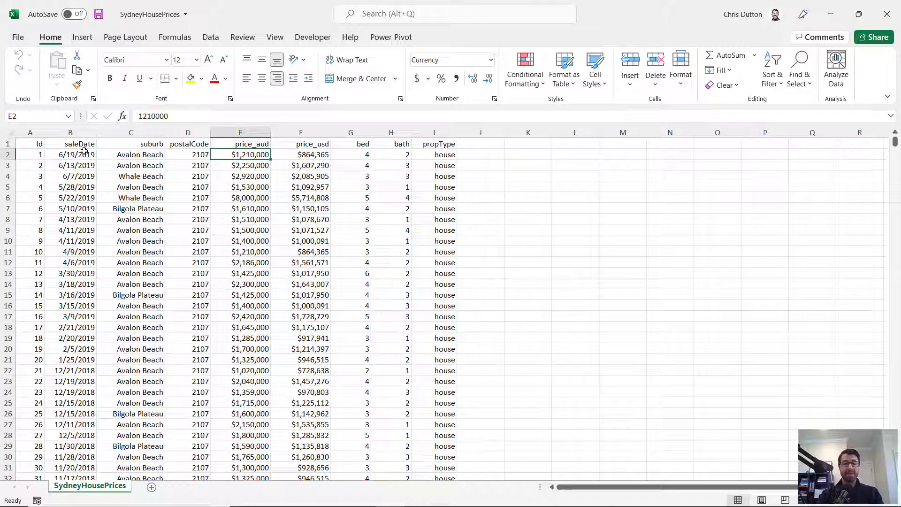
{"action": "left_click", "coordinate": [351, 153]}
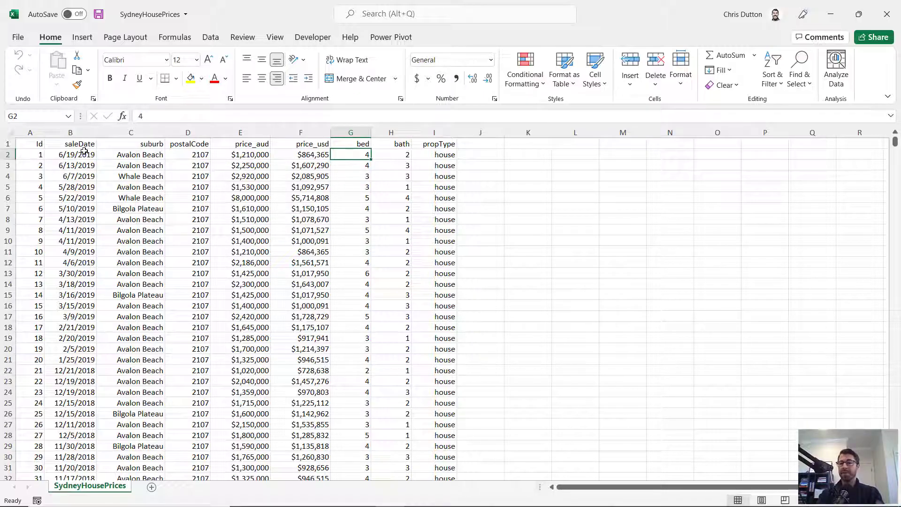
{"action": "left_click", "coordinate": [434, 154]}
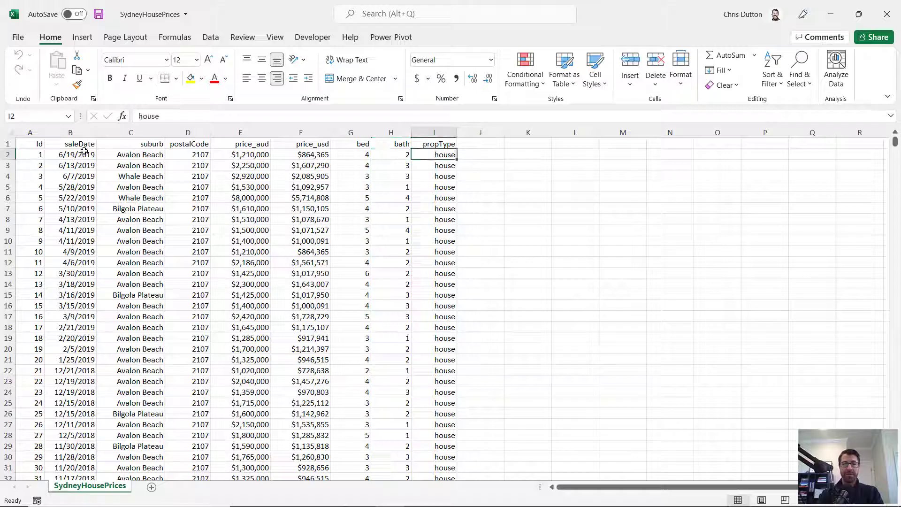
{"action": "left_click", "coordinate": [391, 154]}
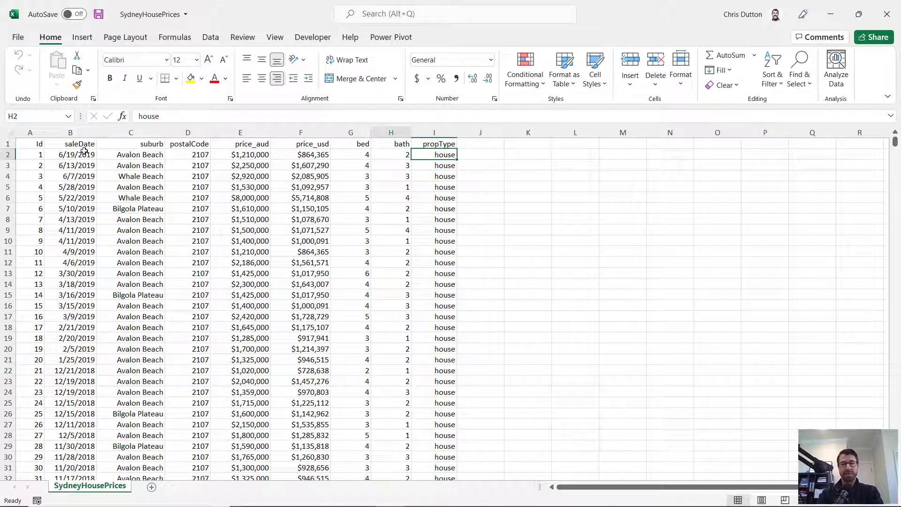
{"action": "left_click", "coordinate": [30, 154]}
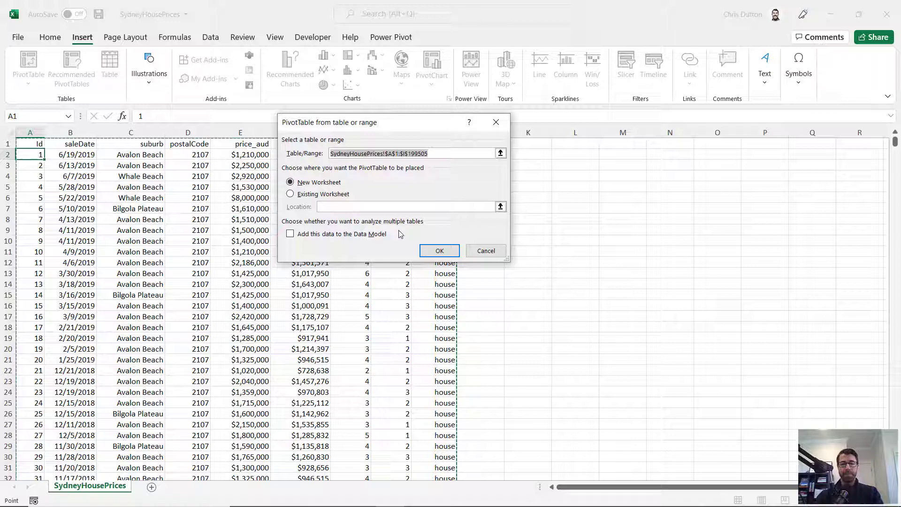
- Insert an empty PivotTable from the full data range onto a new worksheet
{"action": "left_click", "coordinate": [439, 251]}
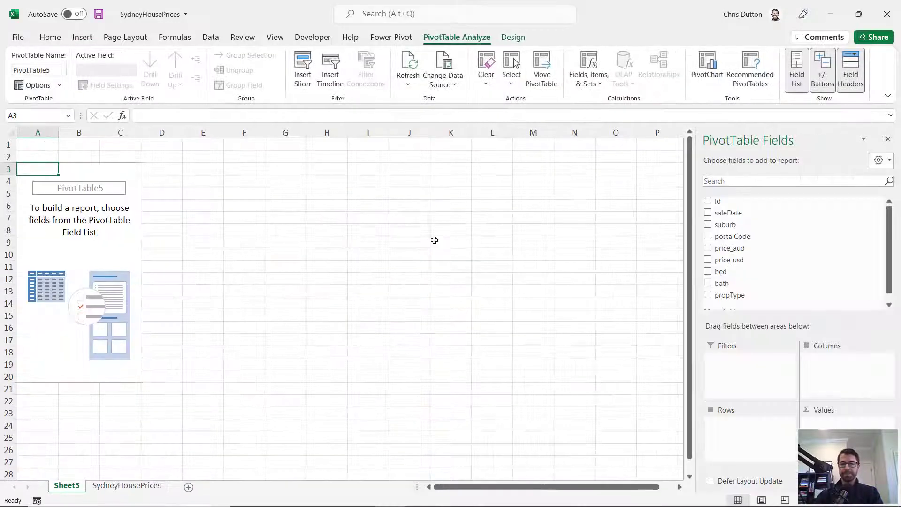
{"action": "mouse_move", "coordinate": [287, 224]}
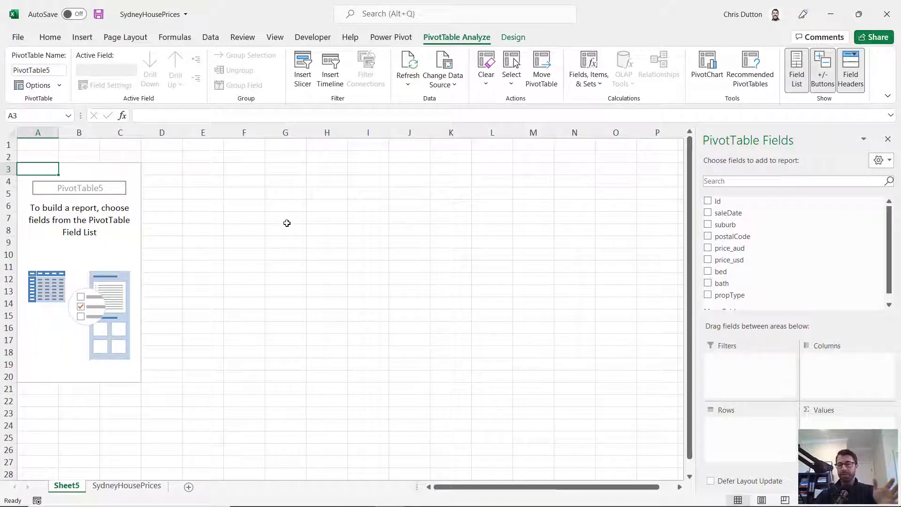
{"action": "mouse_move", "coordinate": [296, 222]}
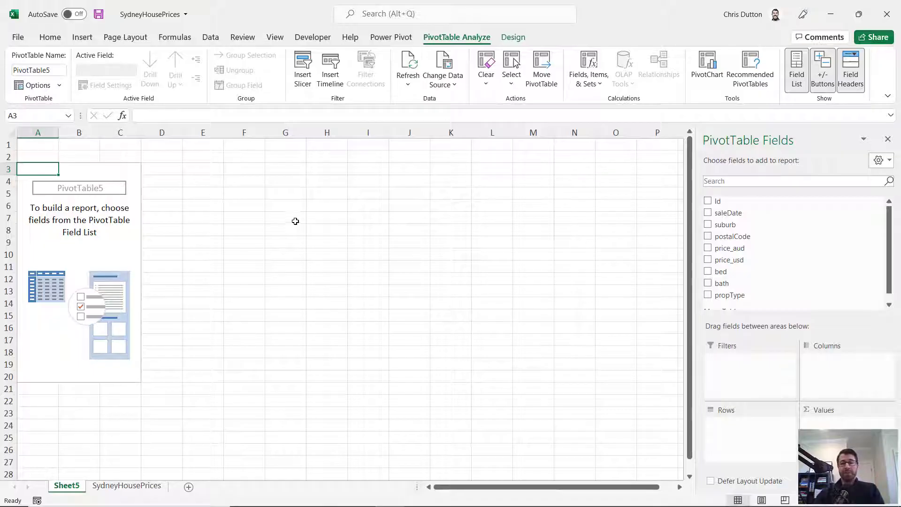
{"action": "mouse_move", "coordinate": [745, 255]}
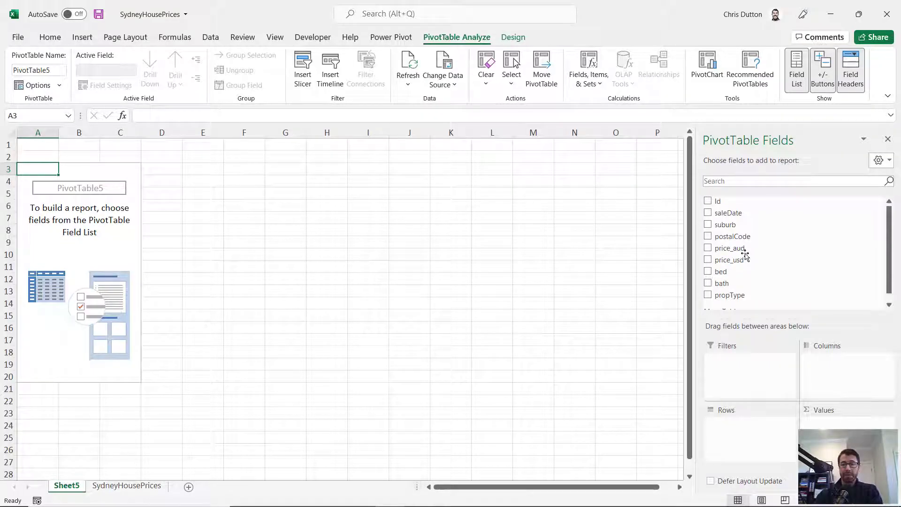
{"action": "mouse_move", "coordinate": [736, 260]}
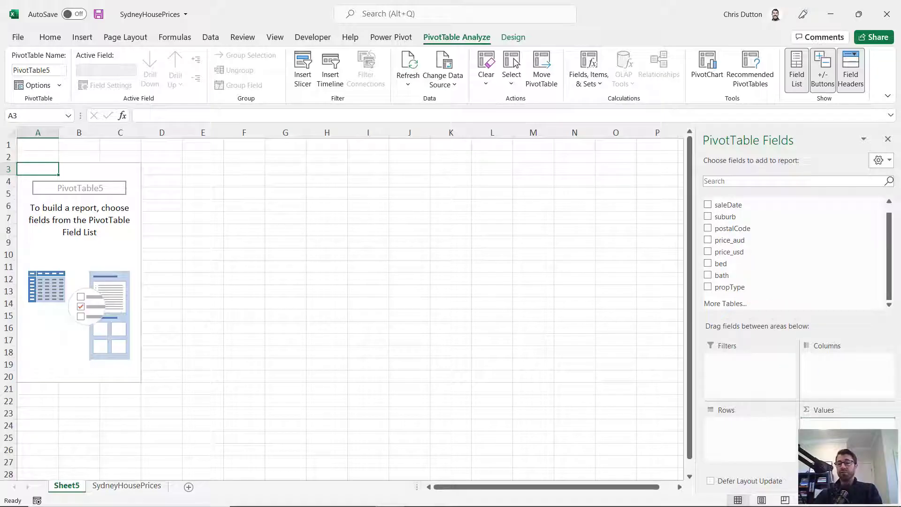
- Add price_usd as the value field and suburb as the row field to sum USD prices by suburb
{"action": "left_click", "coordinate": [708, 251]}
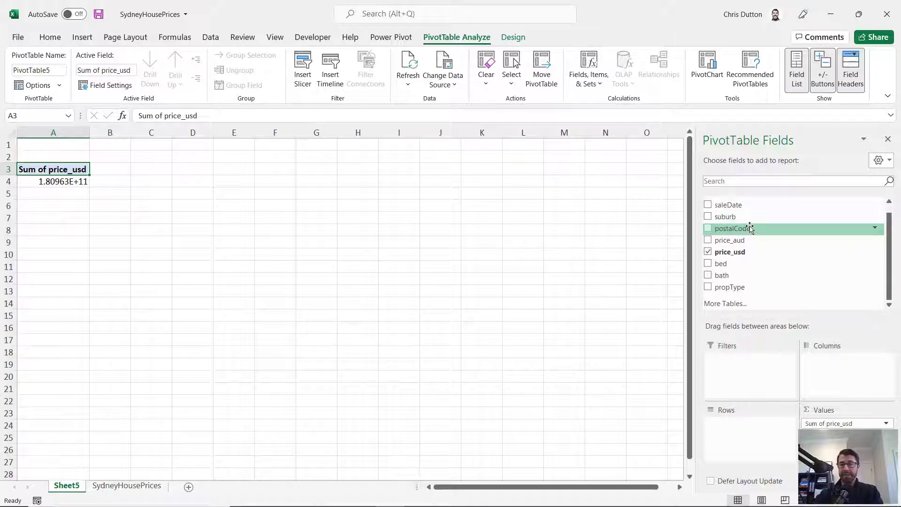
{"action": "scroll", "scroll_direction": "up", "scroll_amount": 3}
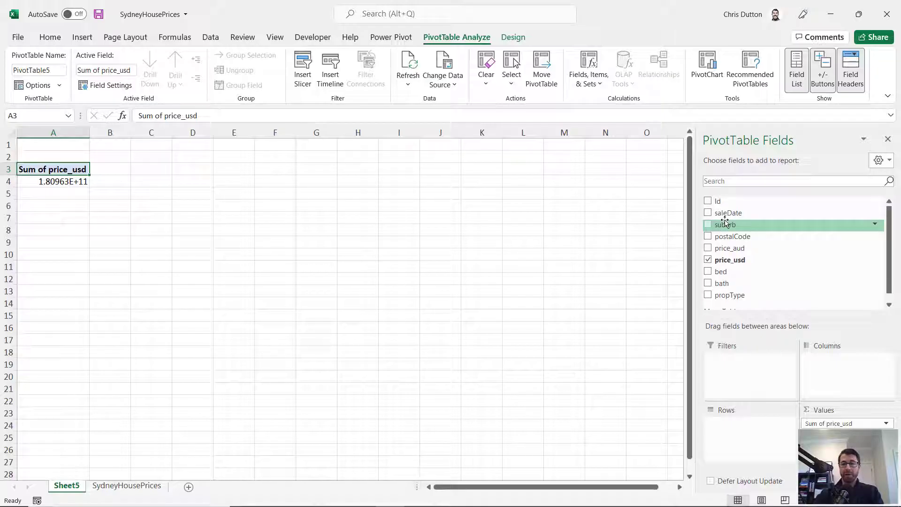
{"action": "left_click", "coordinate": [708, 225]}
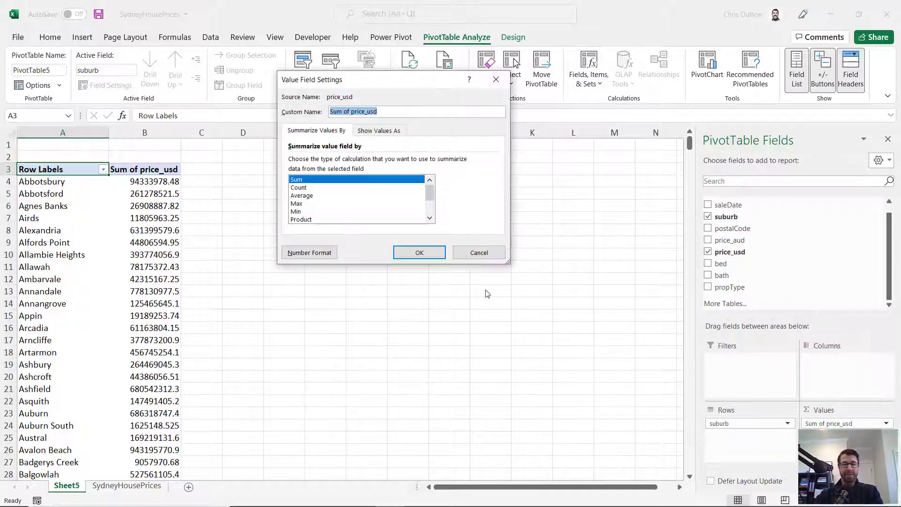
- Summarize price_usd as Average and format it as currency with 0 decimal places
{"action": "left_click", "coordinate": [301, 195]}
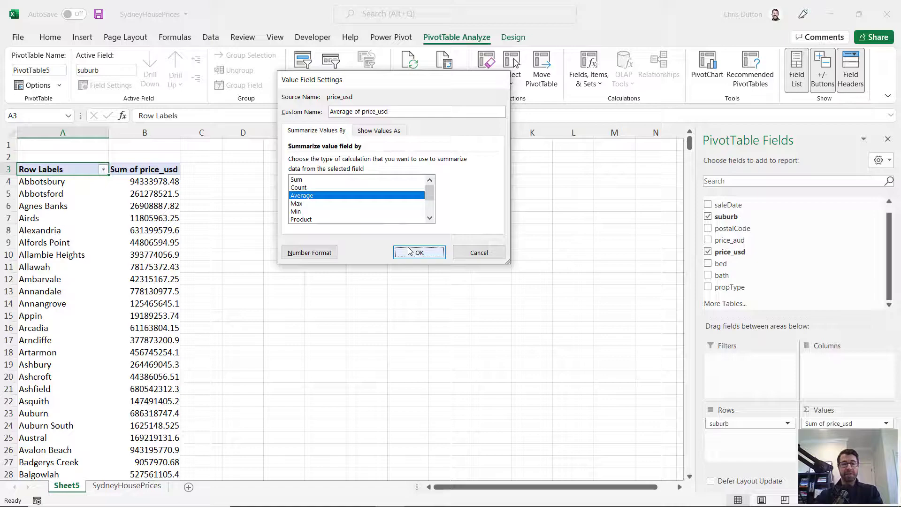
{"action": "left_click", "coordinate": [419, 253]}
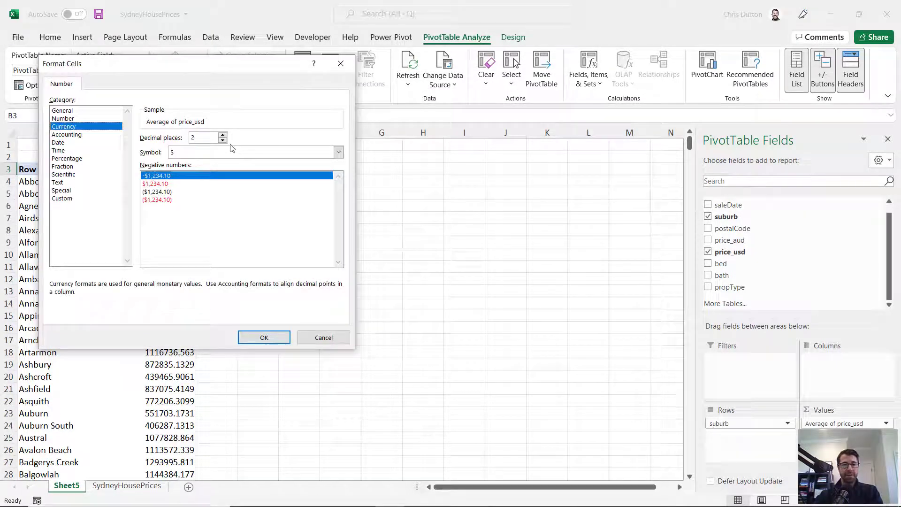
{"action": "left_click", "coordinate": [223, 140]}
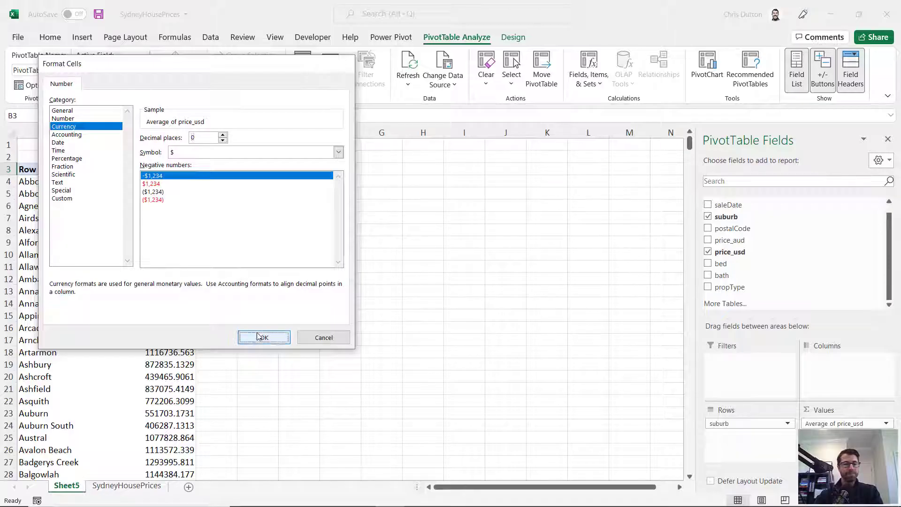
{"action": "left_click", "coordinate": [263, 337]}
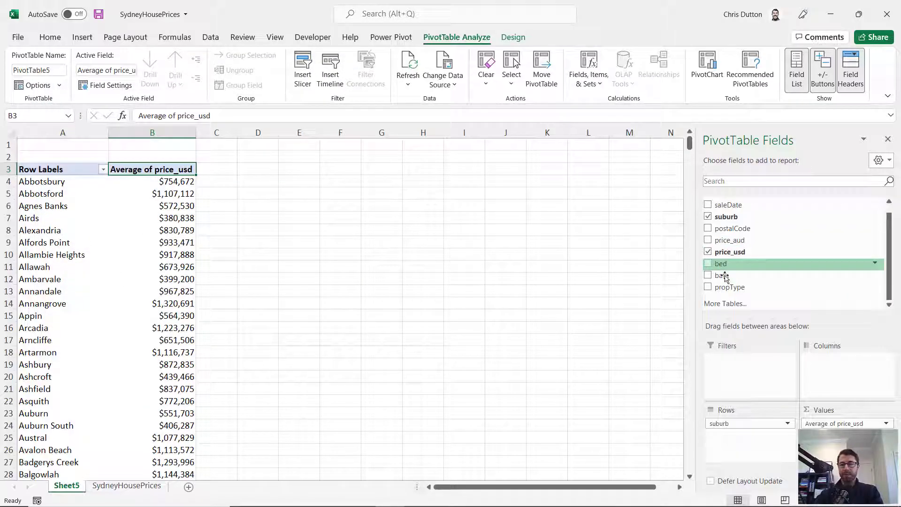
- Add propType as a report filter limited to house and townhouse with multiple selection enabled
{"action": "left_click", "coordinate": [708, 287]}
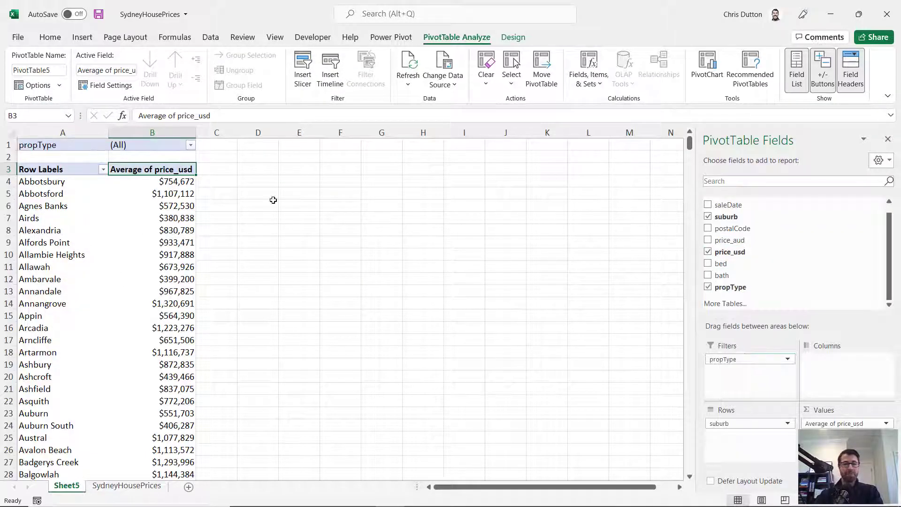
{"action": "left_click", "coordinate": [191, 145]}
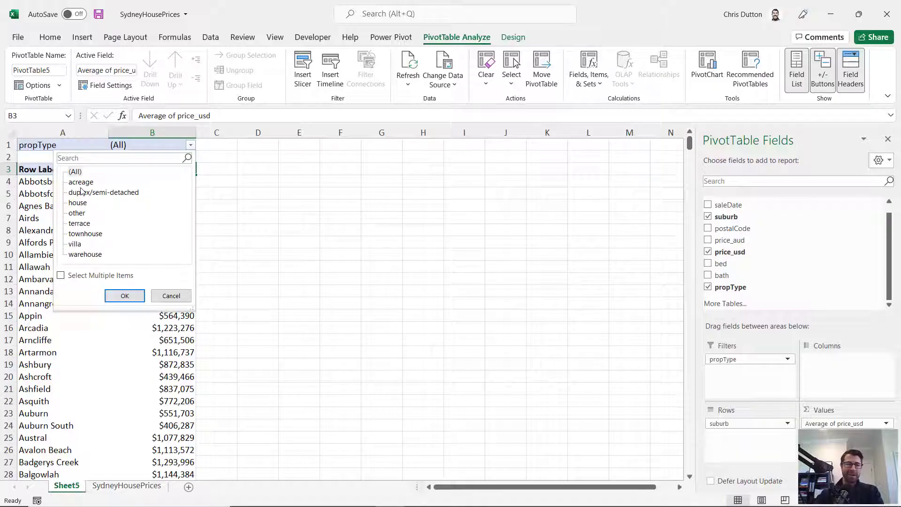
{"action": "mouse_move", "coordinate": [69, 278]}
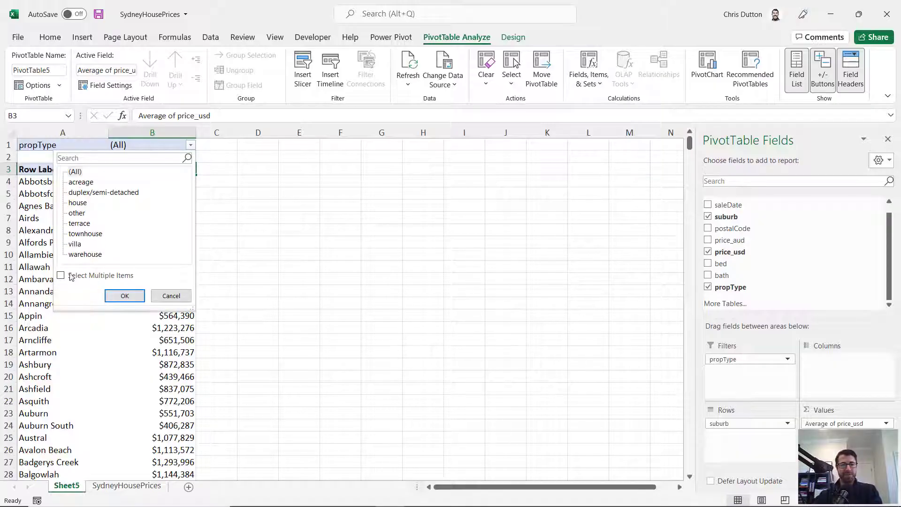
{"action": "left_click", "coordinate": [61, 276]}
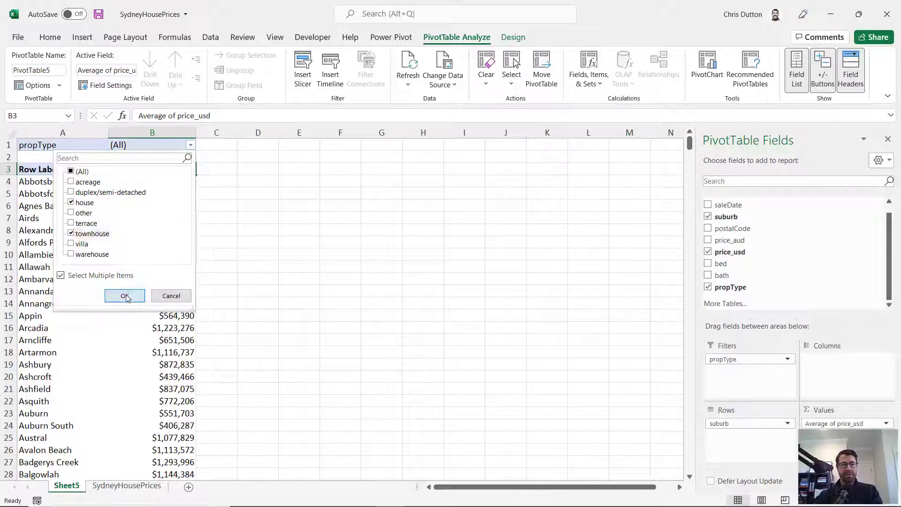
{"action": "left_click", "coordinate": [125, 296]}
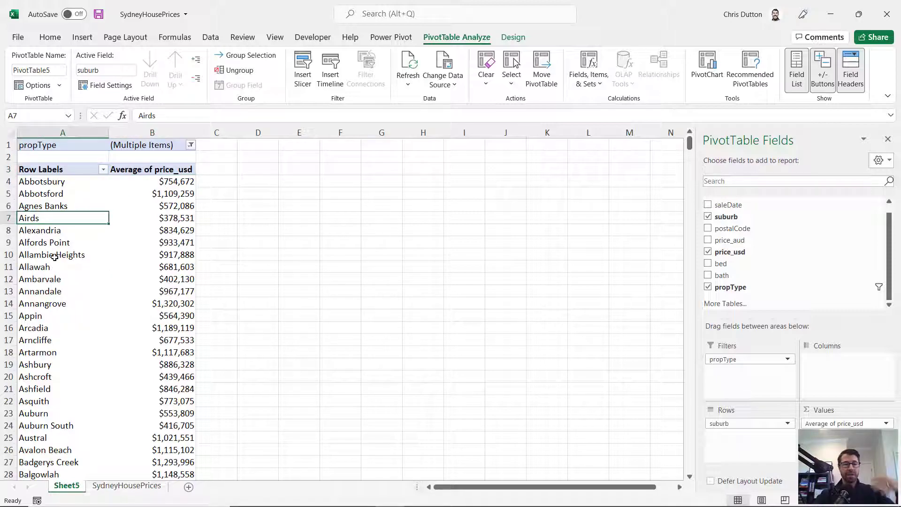
{"action": "scroll", "scroll_direction": "down", "scroll_amount": 3}
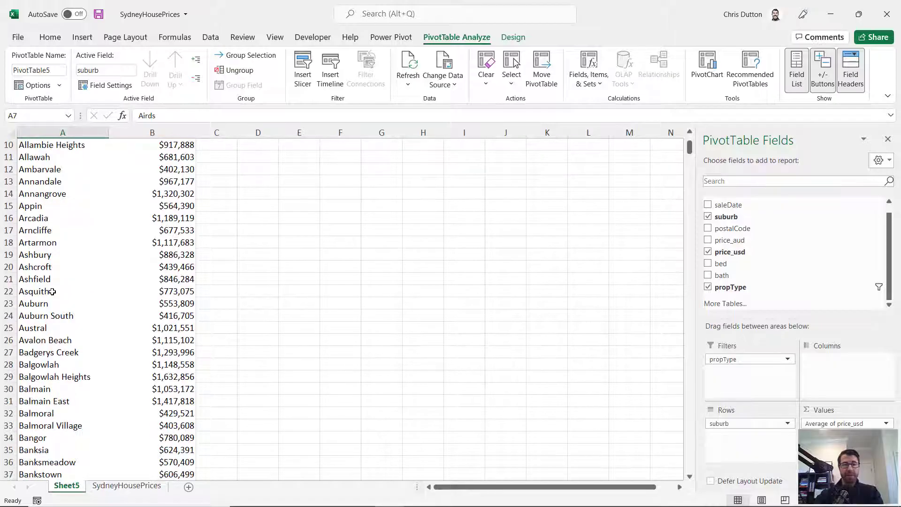
{"action": "scroll", "scroll_direction": "up", "scroll_amount": 3}
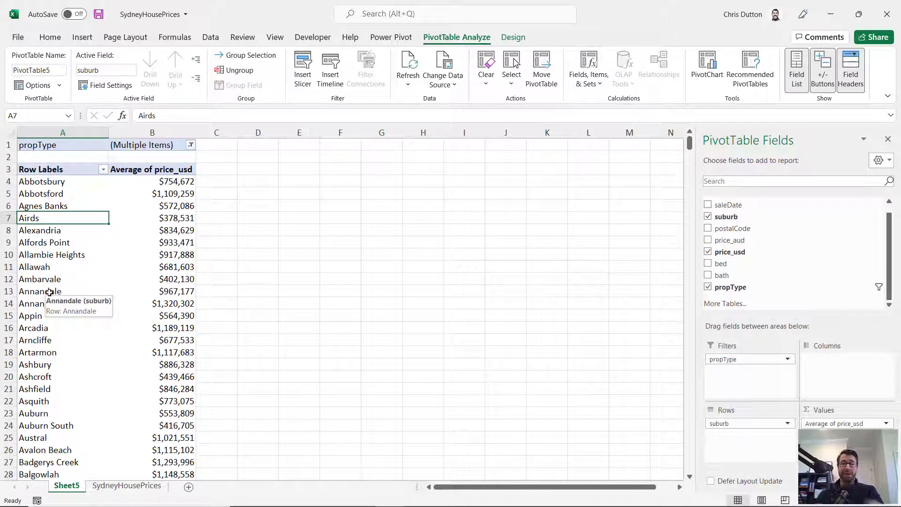
{"action": "mouse_move", "coordinate": [163, 188]}
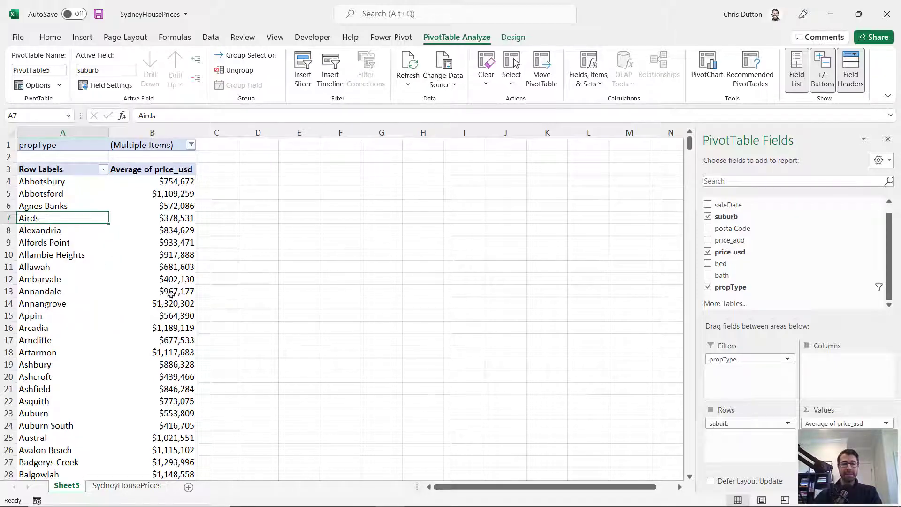
{"action": "mouse_move", "coordinate": [170, 230]}
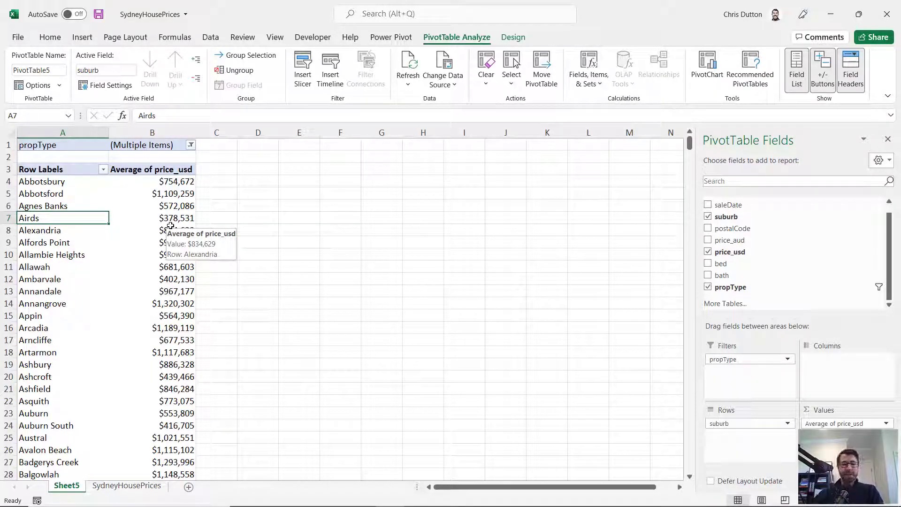
{"action": "mouse_move", "coordinate": [134, 211]}
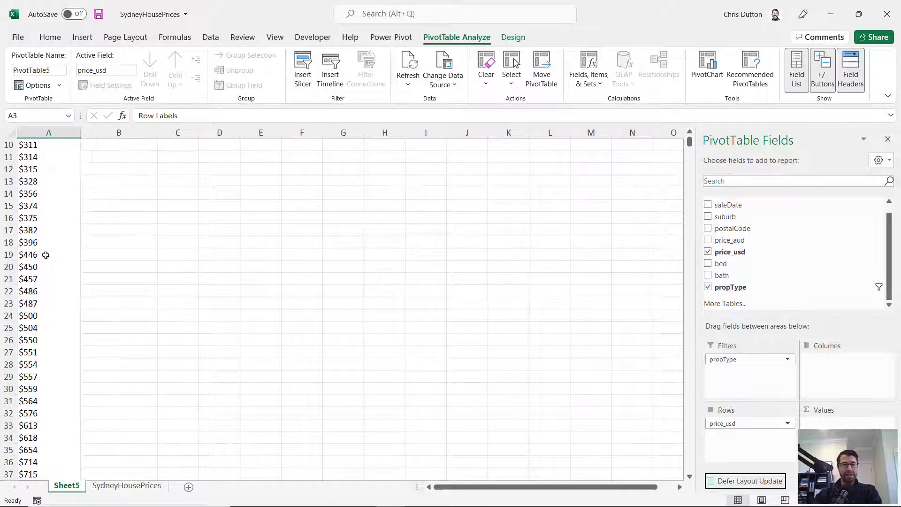
- Scroll through the PivotTable rows of individual price_usd values
{"action": "scroll", "scroll_direction": "down", "scroll_amount": 3}
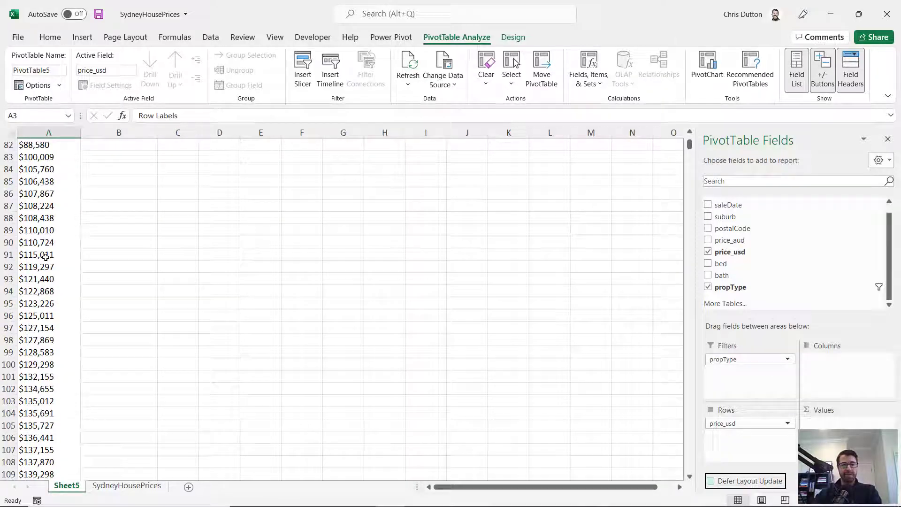
{"action": "scroll", "scroll_direction": "up", "scroll_amount": 3}
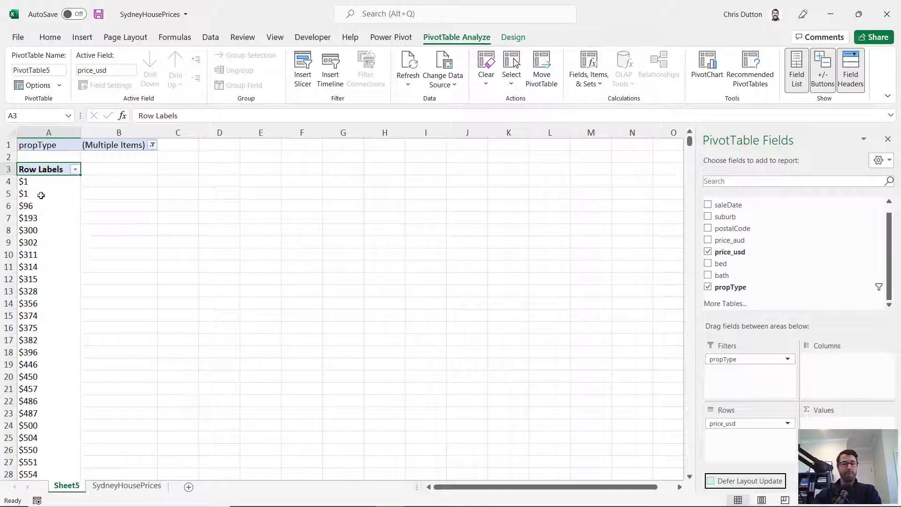
- Group the price_usd row labels starting at 100000, ending at 5000000, by 250000
{"action": "right_click", "coordinate": [24, 193]}
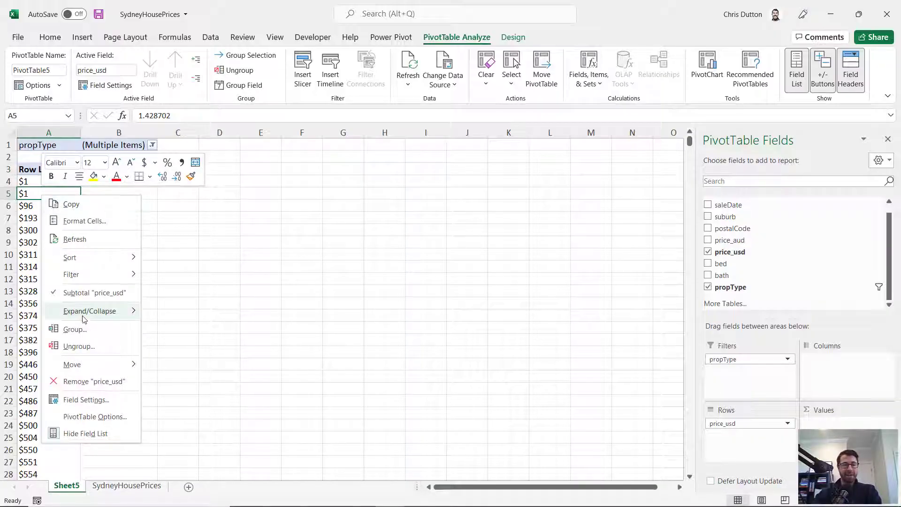
{"action": "left_click", "coordinate": [75, 328]}
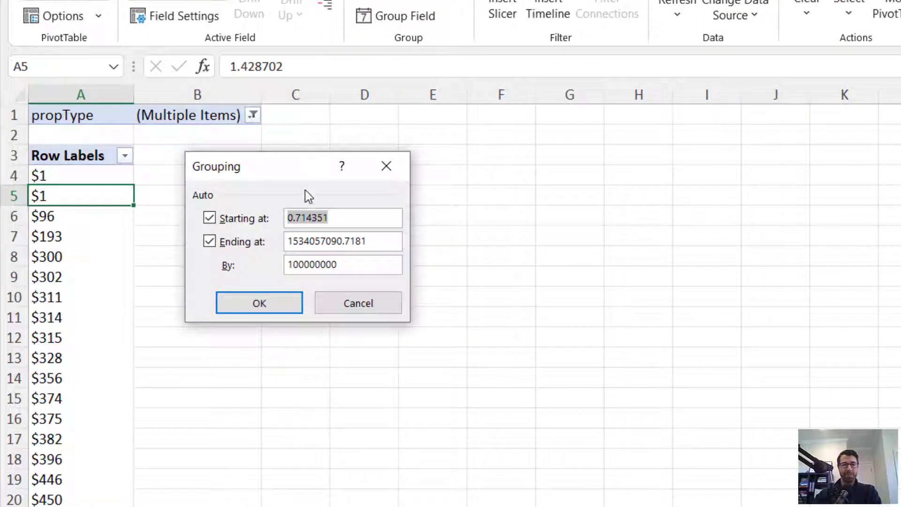
{"action": "left_click", "coordinate": [342, 217]}
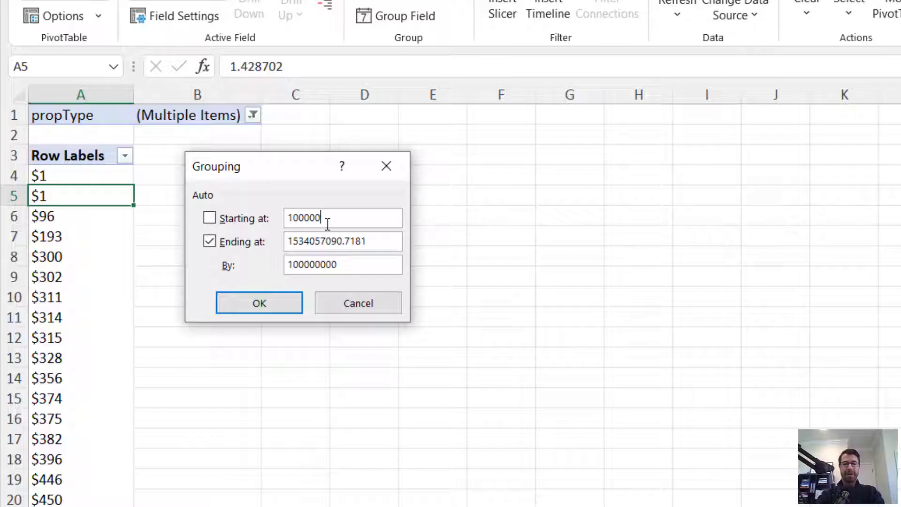
{"action": "mouse_move", "coordinate": [69, 415]}
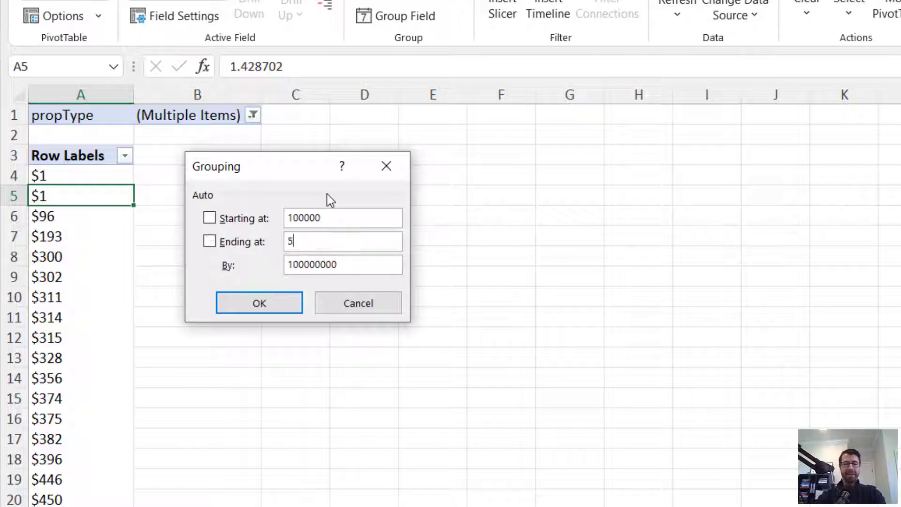
{"action": "type", "text": "000000"}
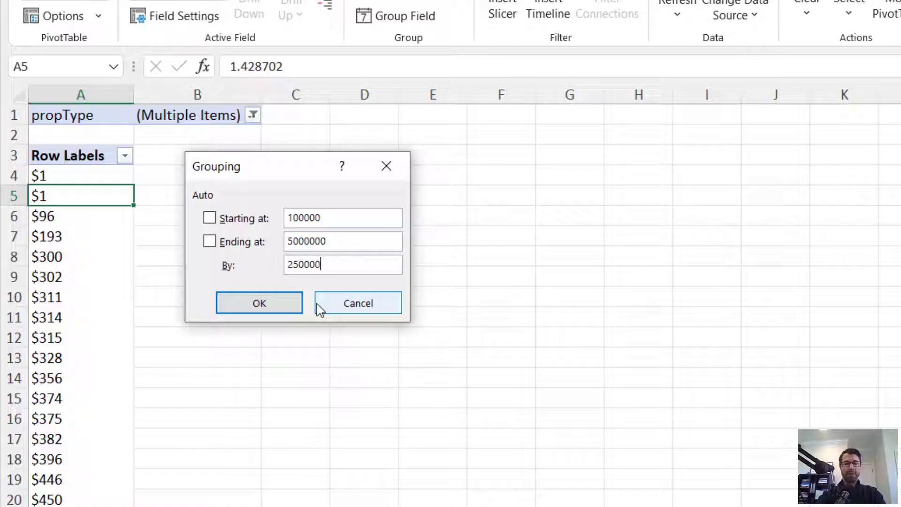
{"action": "left_click", "coordinate": [259, 303]}
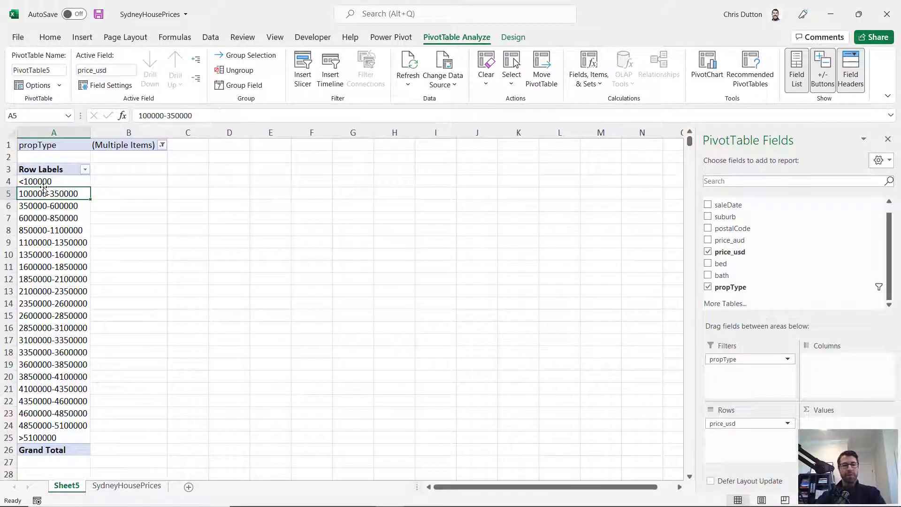
{"action": "mouse_move", "coordinate": [35, 181]}
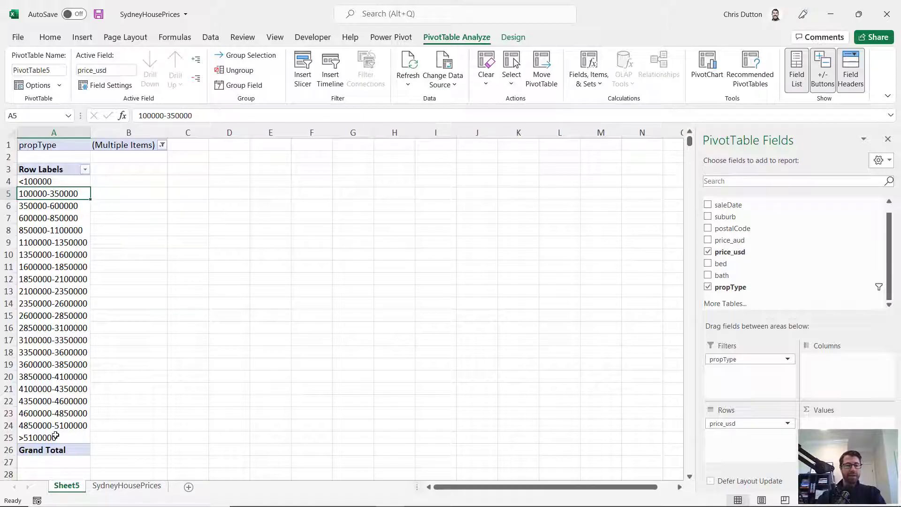
{"action": "mouse_move", "coordinate": [55, 235]}
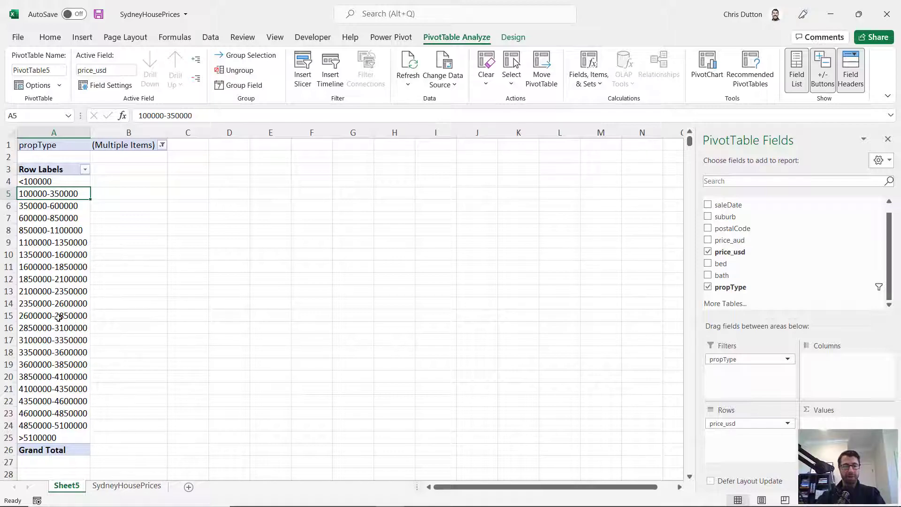
{"action": "mouse_move", "coordinate": [62, 184]}
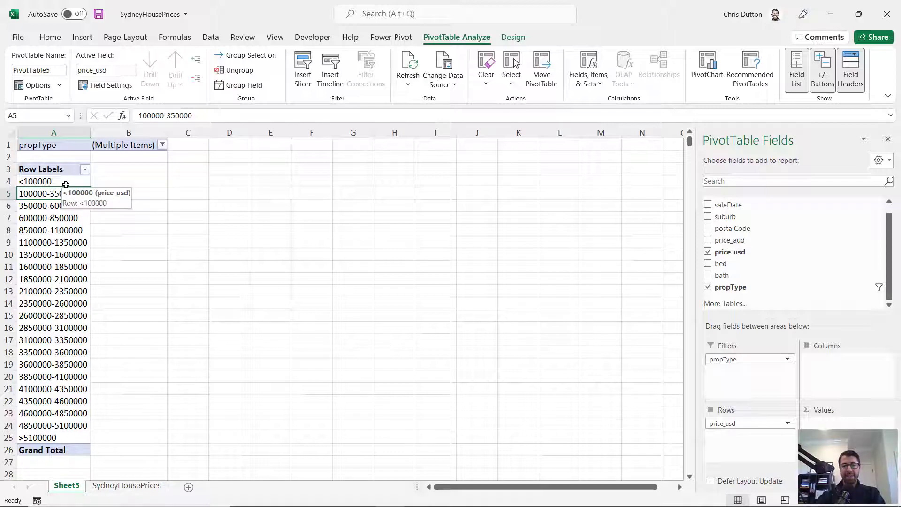
{"action": "mouse_move", "coordinate": [764, 240]}
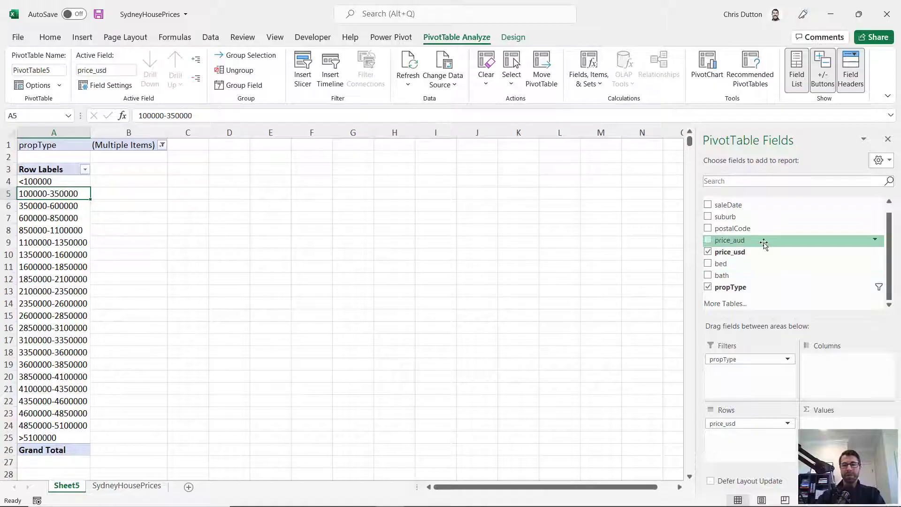
- Summarize Id as a Count per price bin and check the three busiest bins
{"action": "scroll", "scroll_direction": "up", "scroll_amount": 3}
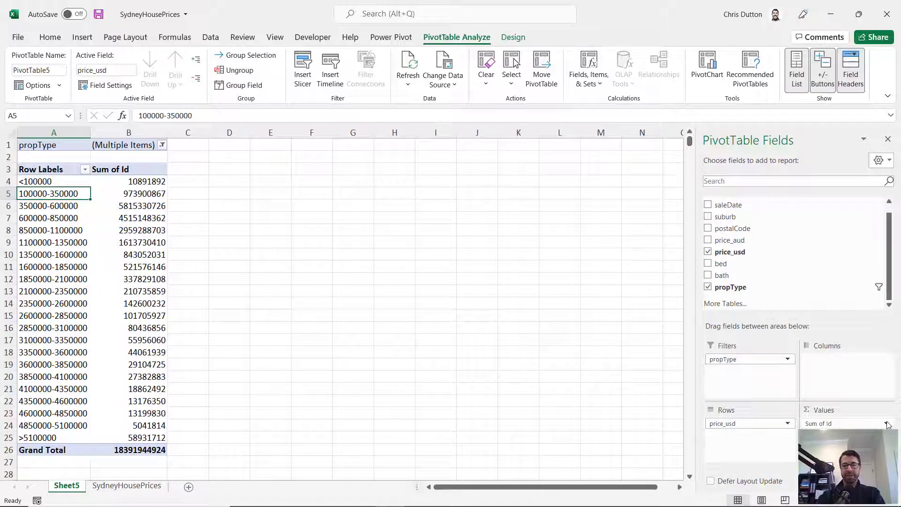
{"action": "left_click", "coordinate": [887, 424]}
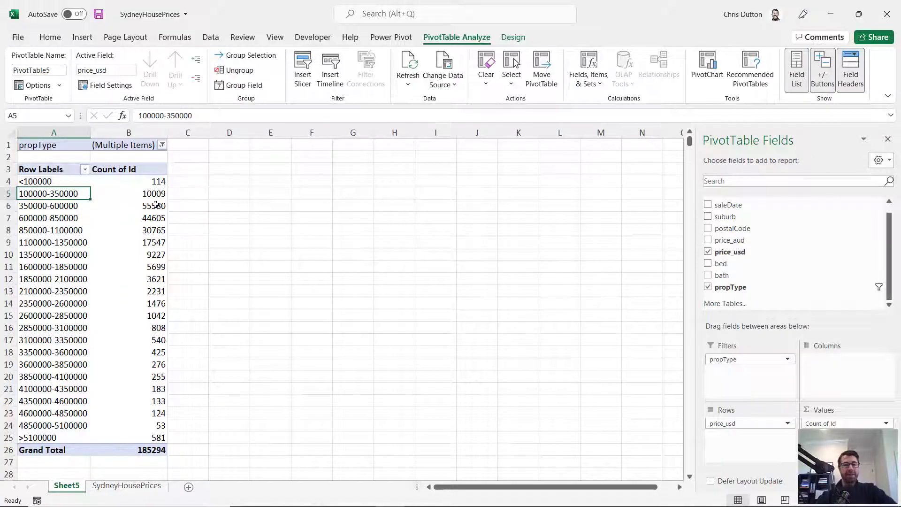
{"action": "mouse_move", "coordinate": [131, 238]}
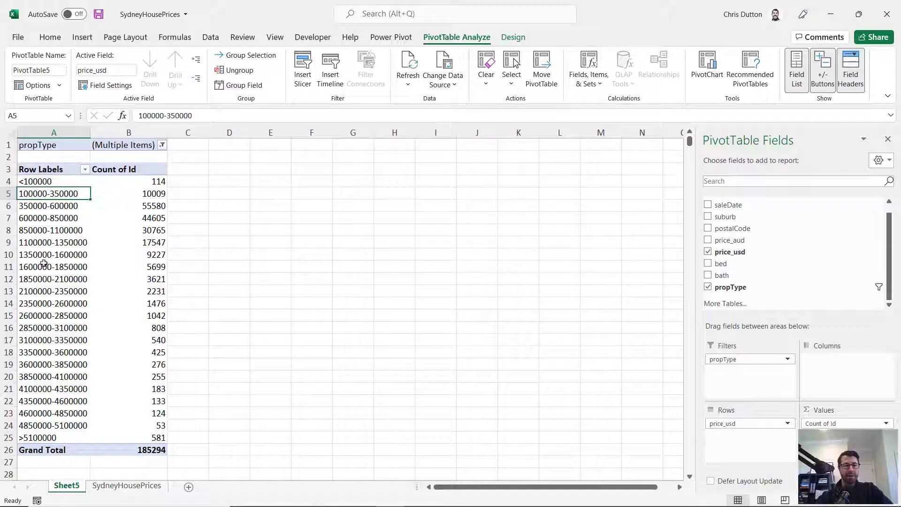
{"action": "mouse_move", "coordinate": [49, 206]}
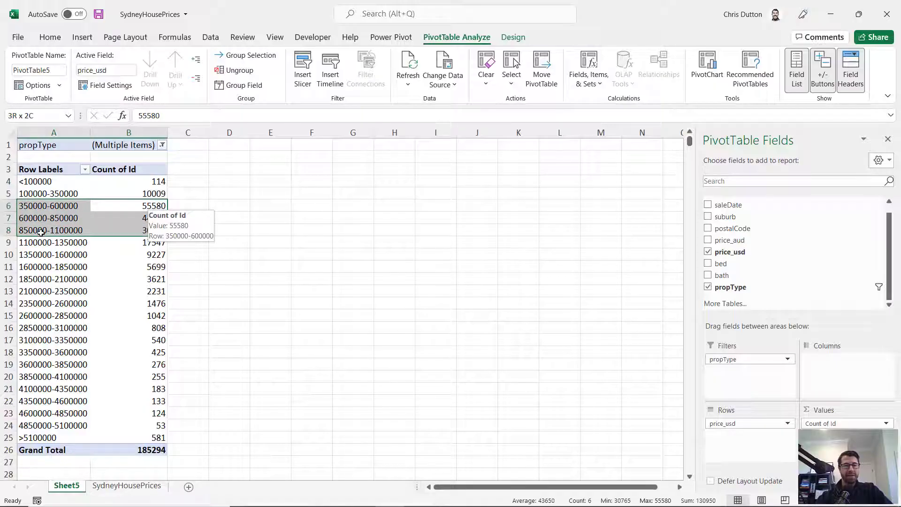
{"action": "left_click", "coordinate": [128, 206]}
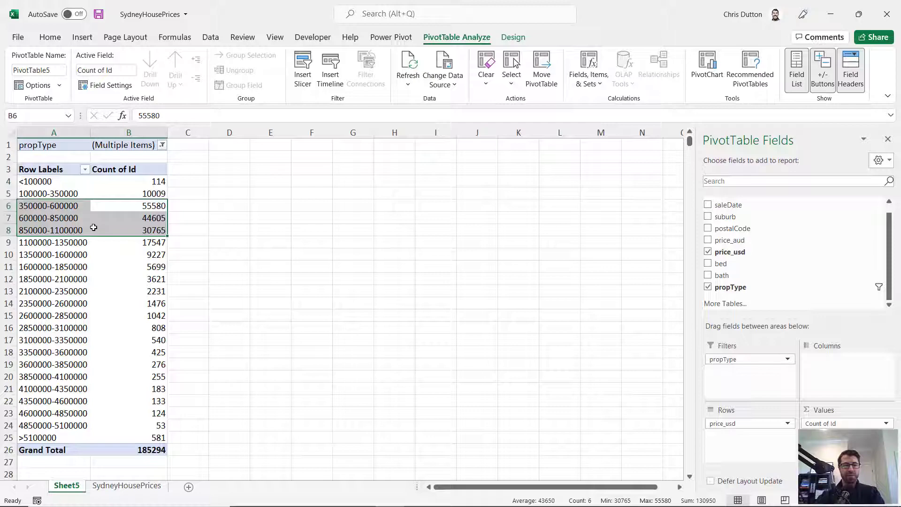
{"action": "left_click", "coordinate": [129, 230]}
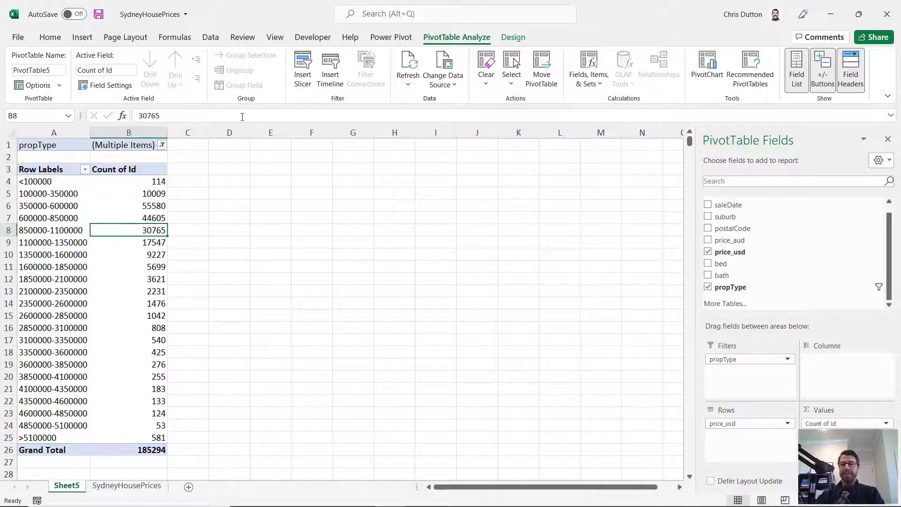
- Insert a Clustered Column PivotChart of property counts and begin formatting its bar series
{"action": "left_click", "coordinate": [706, 68]}
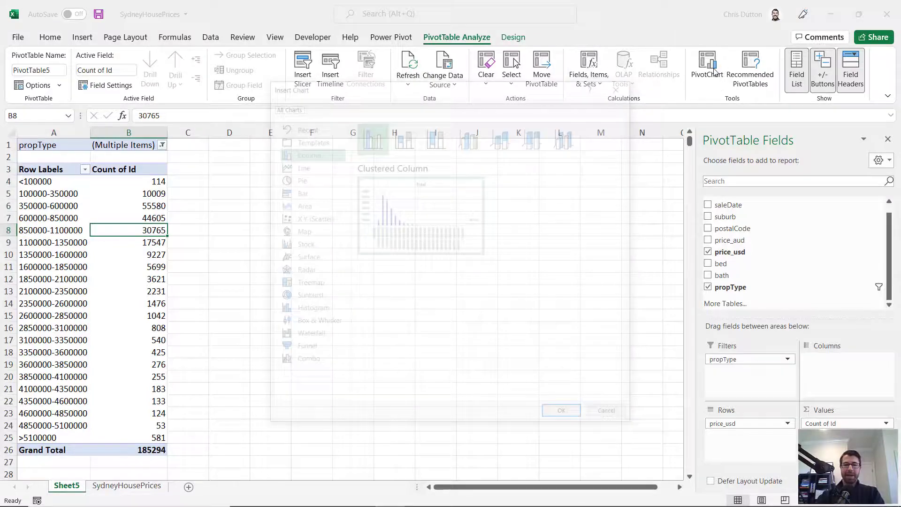
{"action": "left_click", "coordinate": [561, 410]}
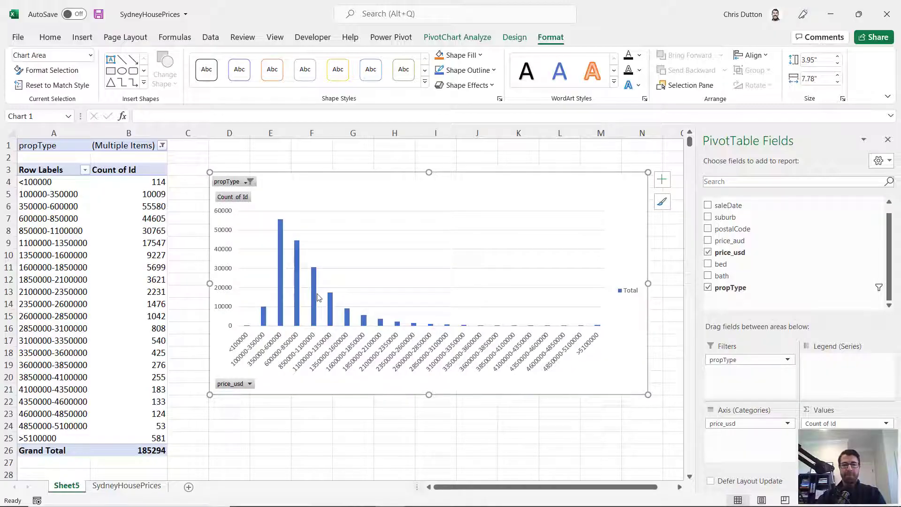
{"action": "right_click", "coordinate": [315, 296]}
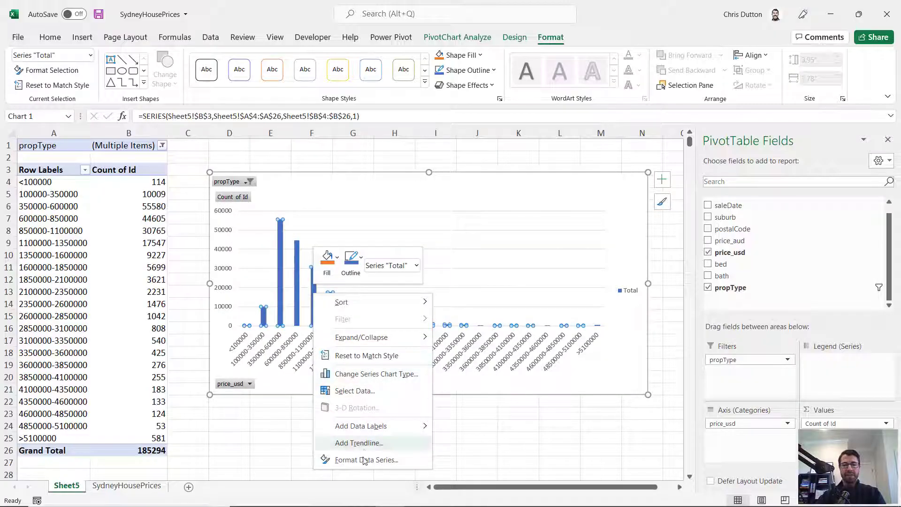
{"action": "left_click", "coordinate": [367, 459]}
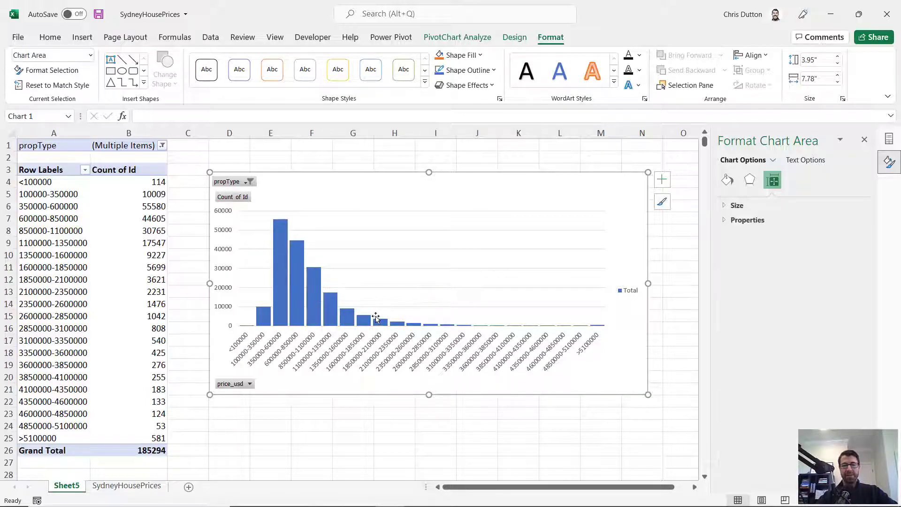
{"action": "mouse_move", "coordinate": [595, 329]}
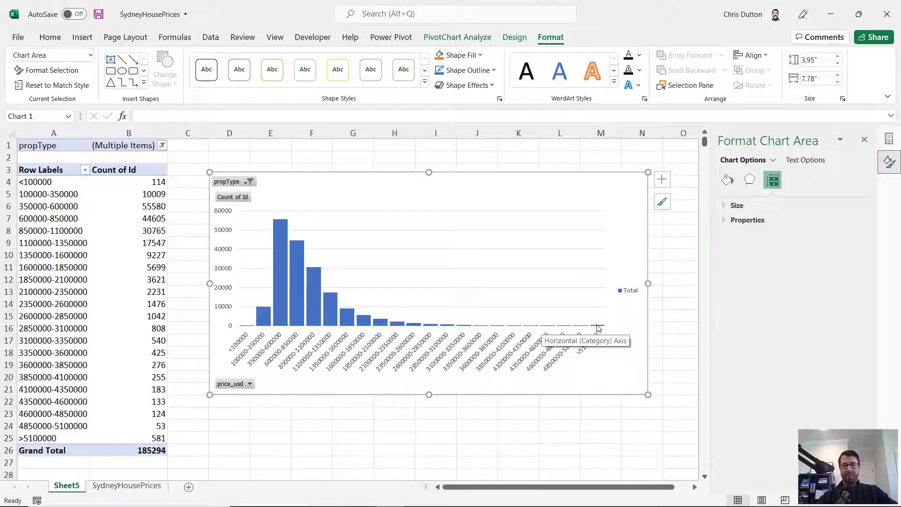
{"action": "mouse_move", "coordinate": [588, 357]}
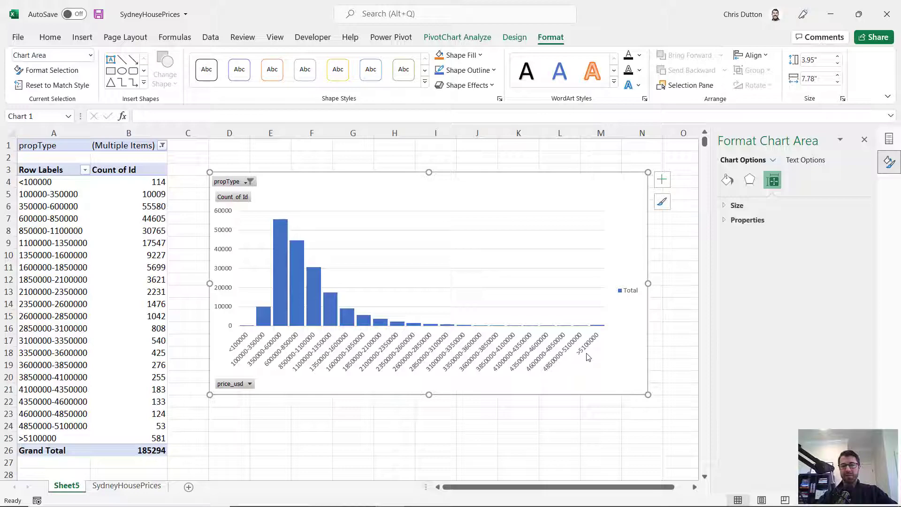
{"action": "mouse_move", "coordinate": [608, 339]}
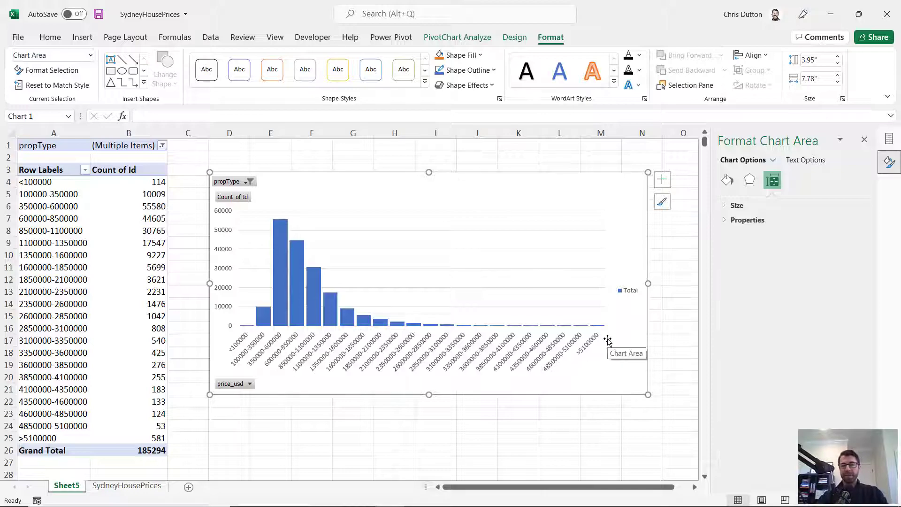
{"action": "mouse_move", "coordinate": [601, 339]}
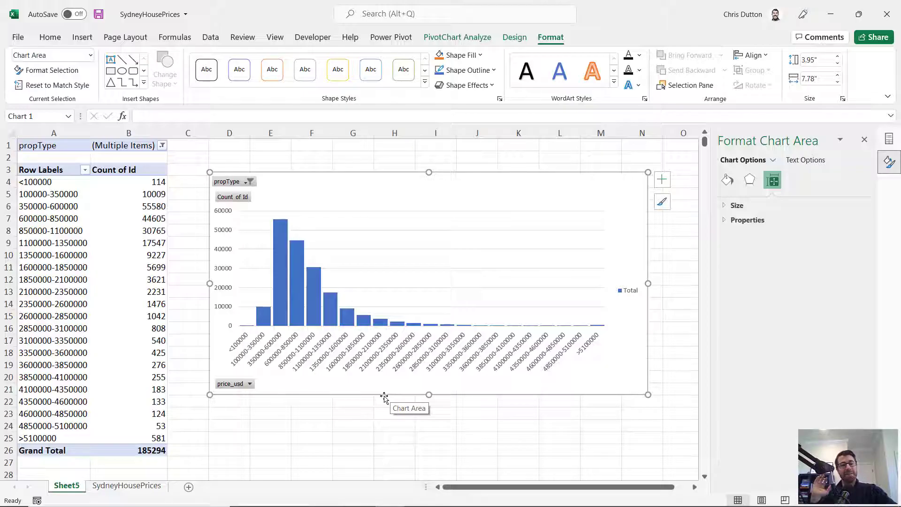
{"action": "mouse_move", "coordinate": [379, 285]}
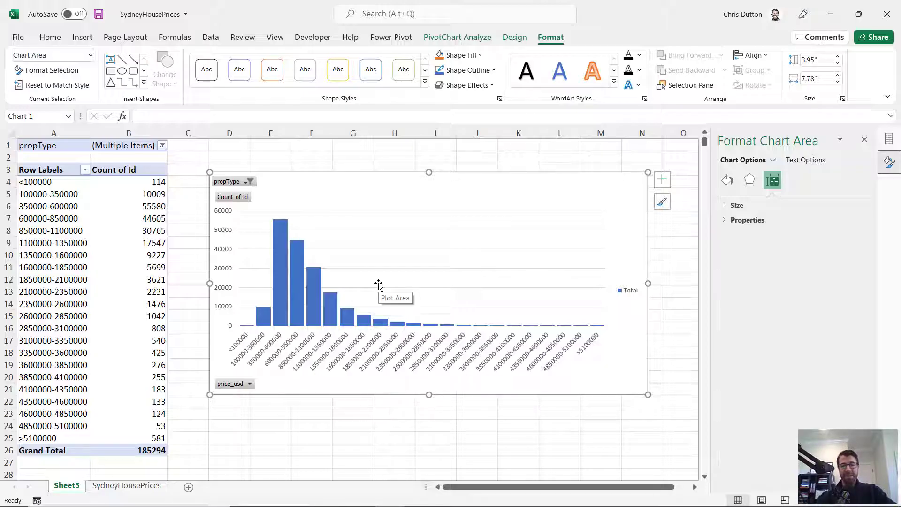